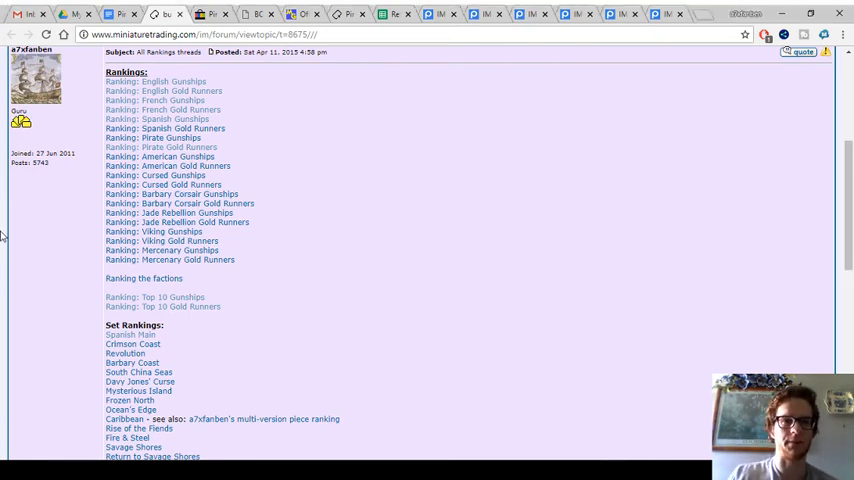
# Skim the eBay rankings thread, then switch to the RainTyger BC-052 HMS Antelope page
pyautogui.scroll(3)
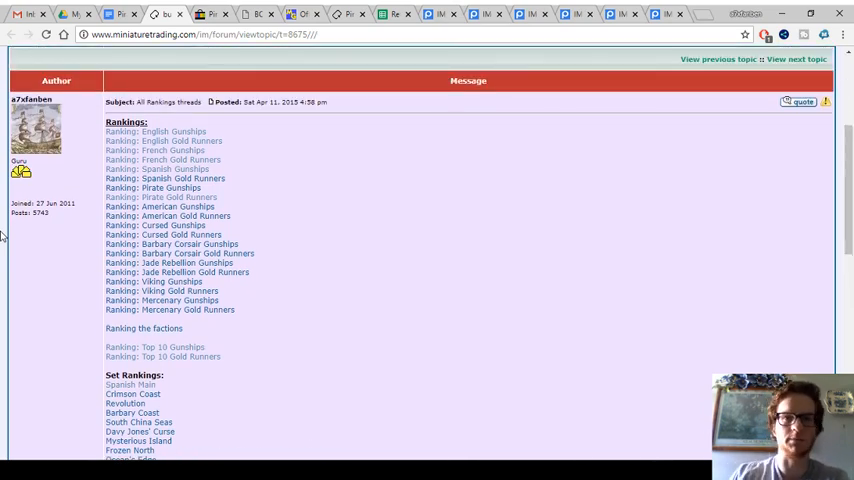
pyautogui.scroll(-3)
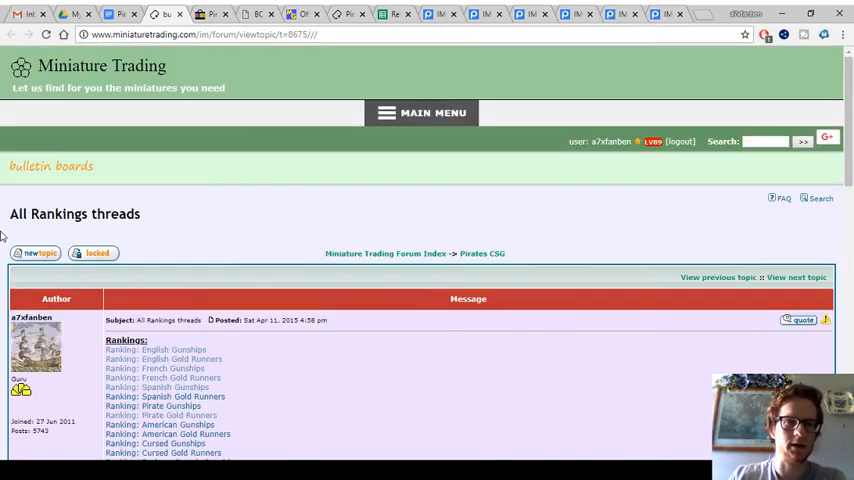
pyautogui.scroll(-3)
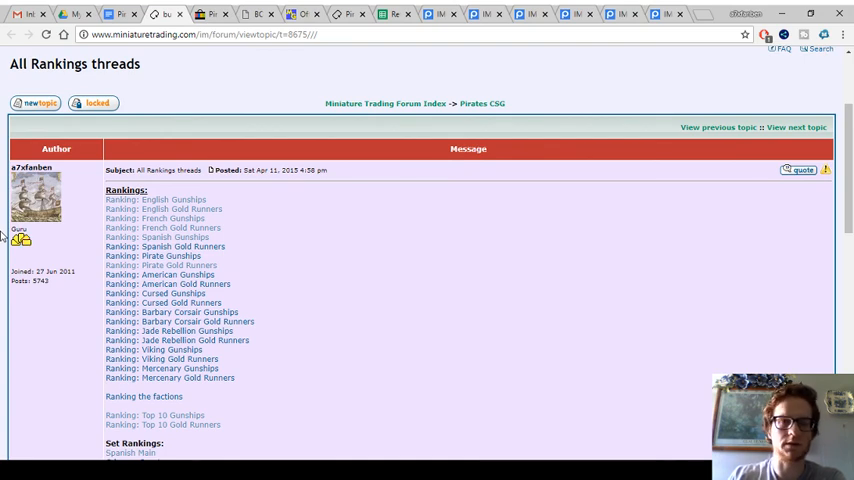
pyautogui.scroll(-3)
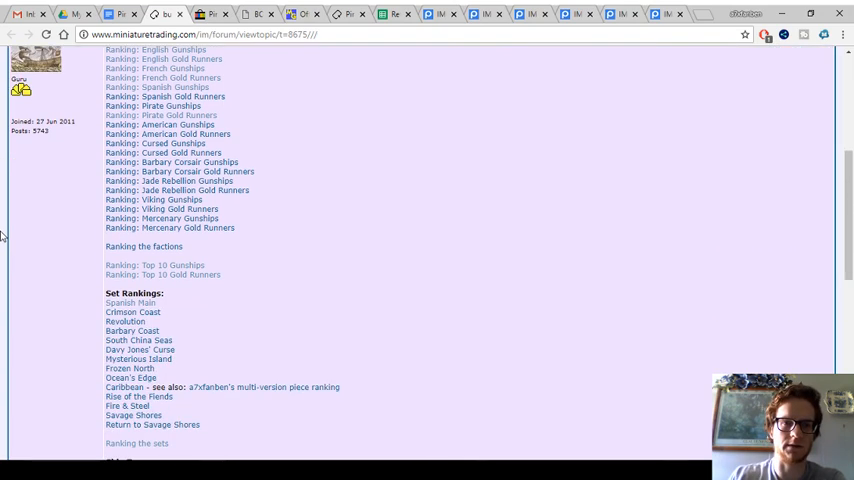
pyautogui.scroll(-3)
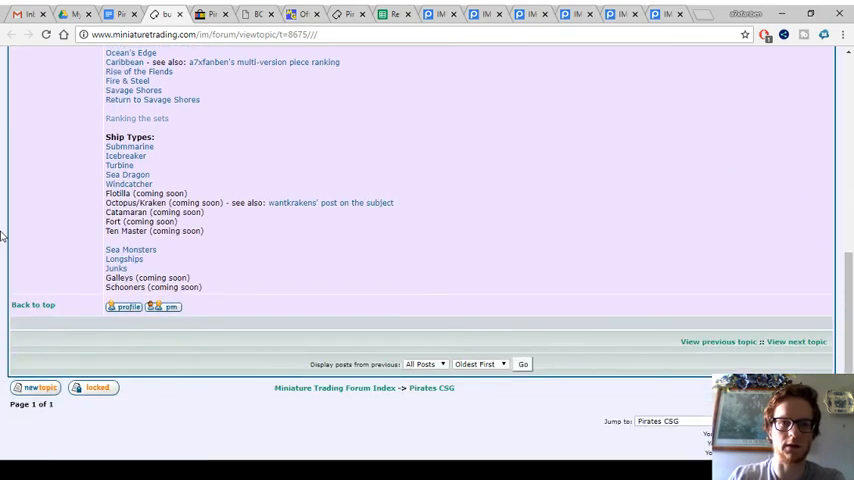
pyautogui.scroll(3)
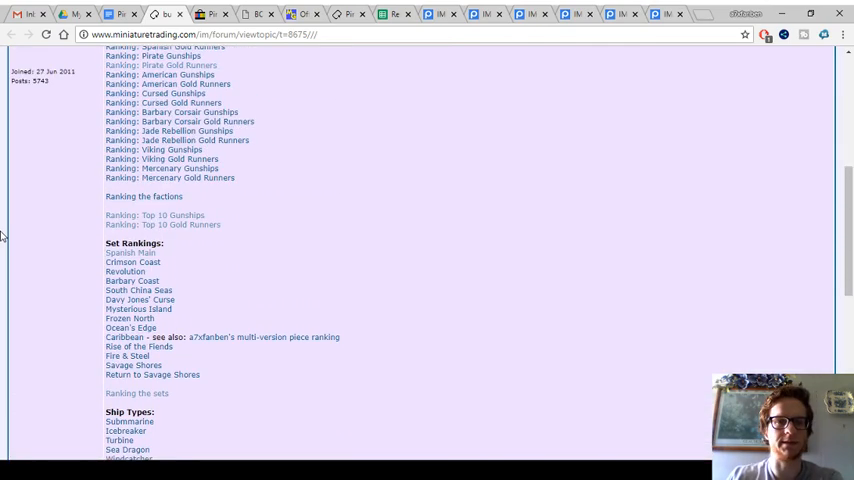
pyautogui.scroll(3)
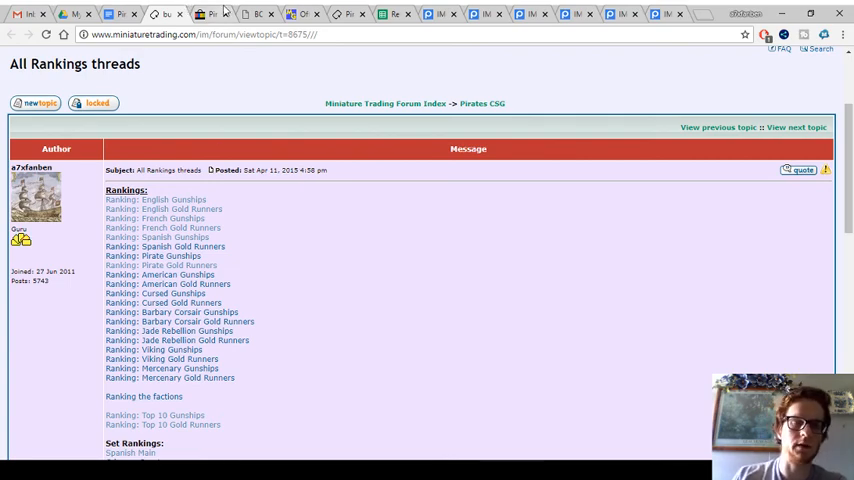
pyautogui.click(210, 14)
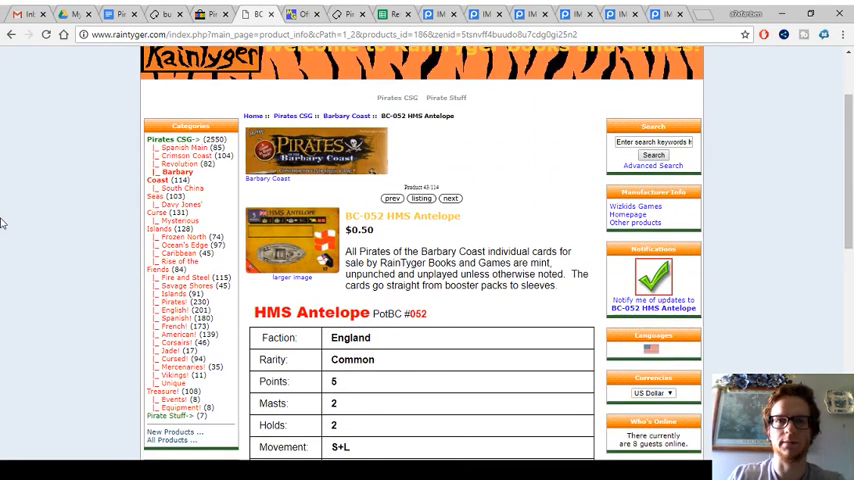
# Read the HMS Antelope listing down to its flavor text and 3-unit stock note
pyautogui.scroll(-3)
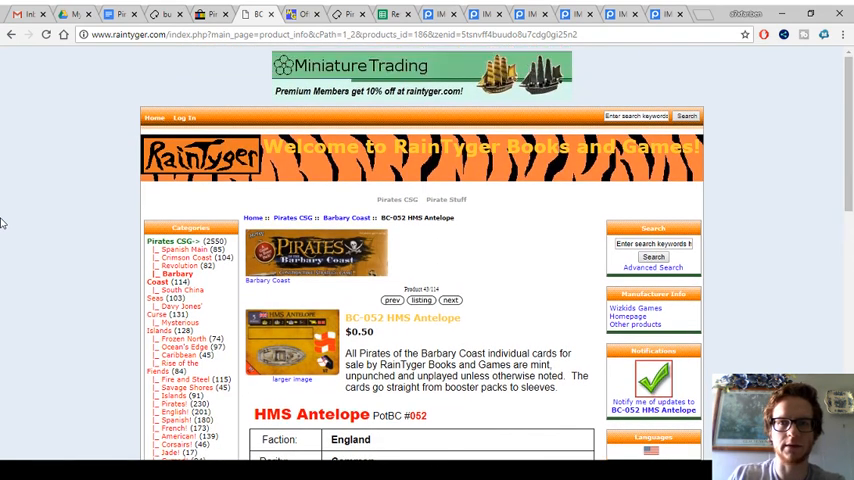
pyautogui.scroll(-3)
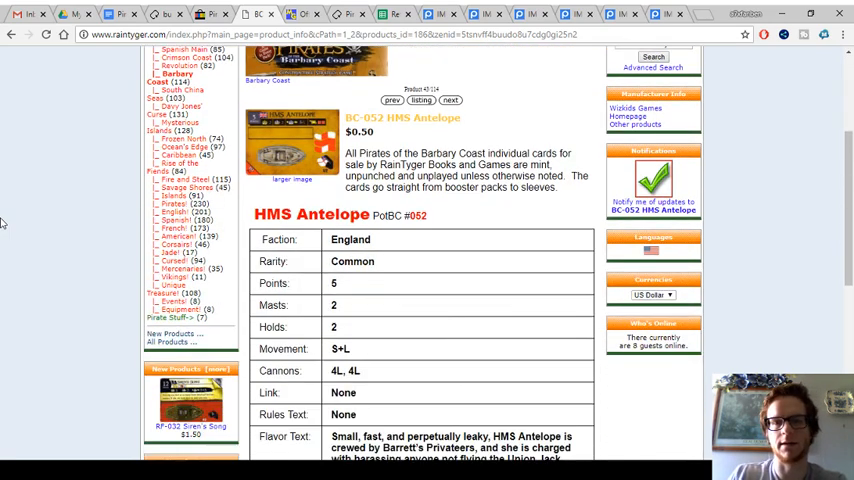
pyautogui.scroll(-3)
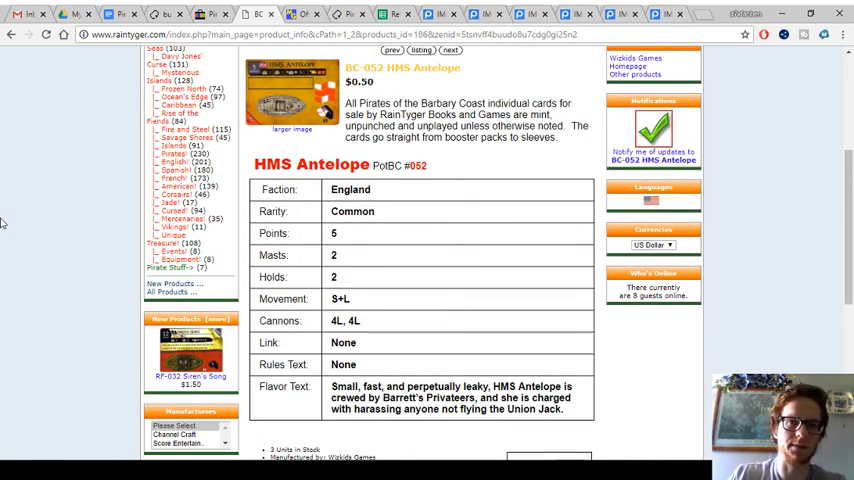
pyautogui.scroll(-3)
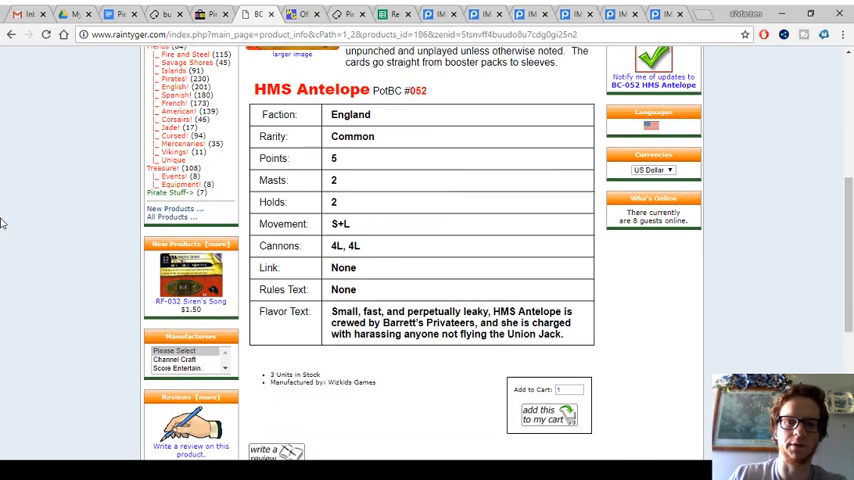
pyautogui.scroll(-3)
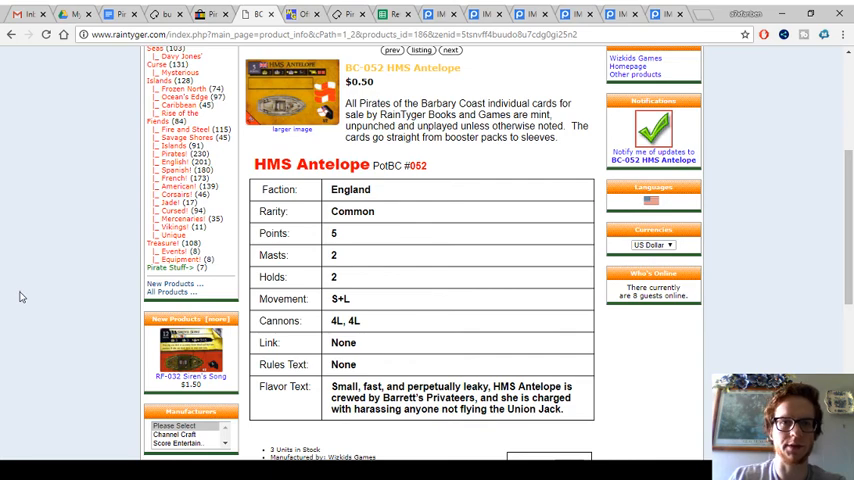
pyautogui.scroll(3)
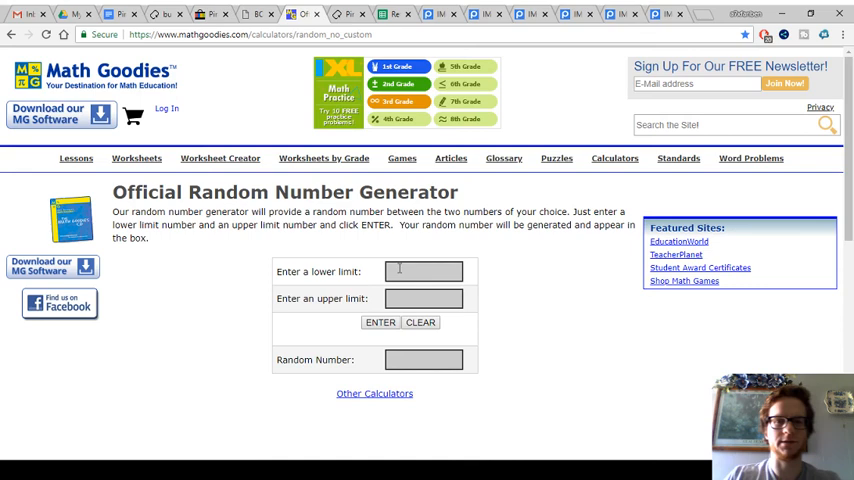
# Set the Math Goodies upper limit to 14 and generate a random number
pyautogui.write('14')
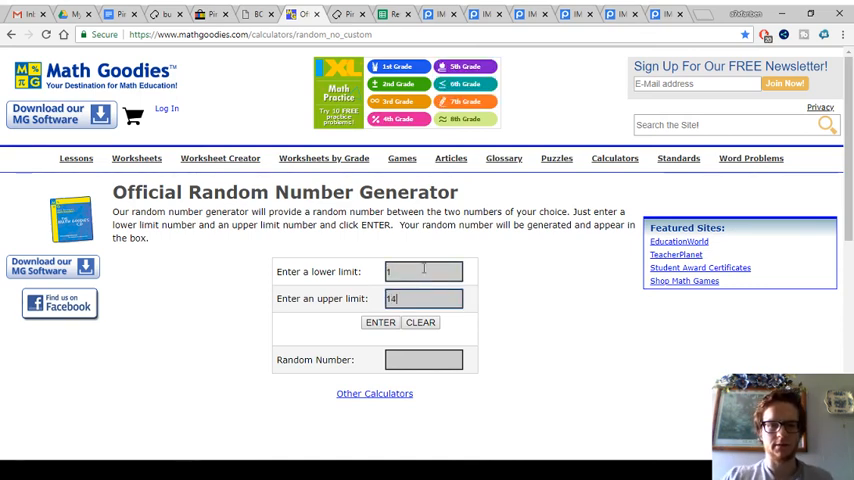
pyautogui.click(380, 322)
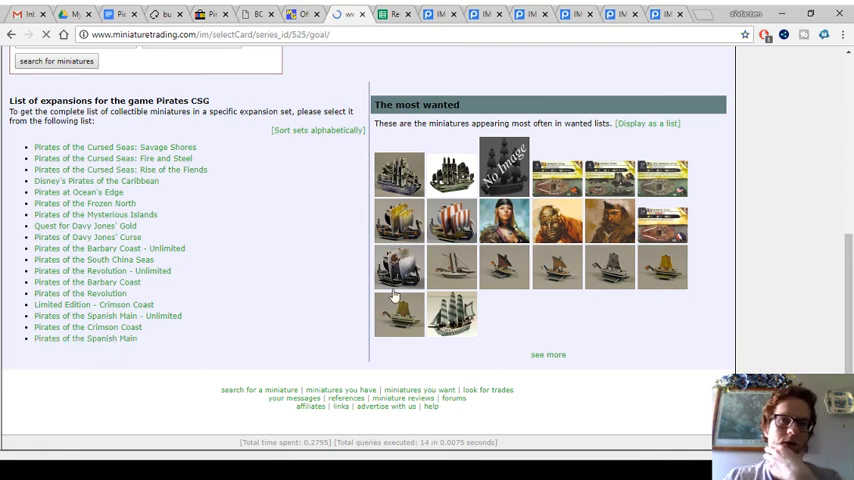
# Check the Crimson Coast checklist ends at card 303, then draw 177 from 1–303
pyautogui.click(87, 327)
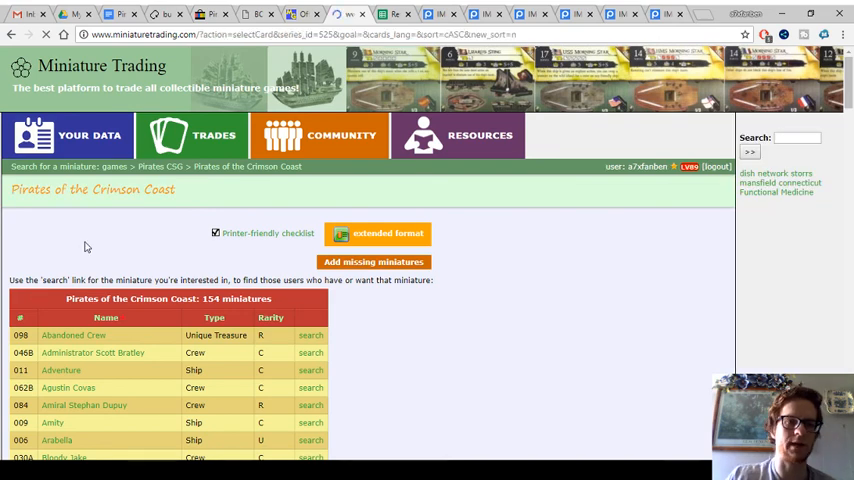
pyautogui.scroll(-3)
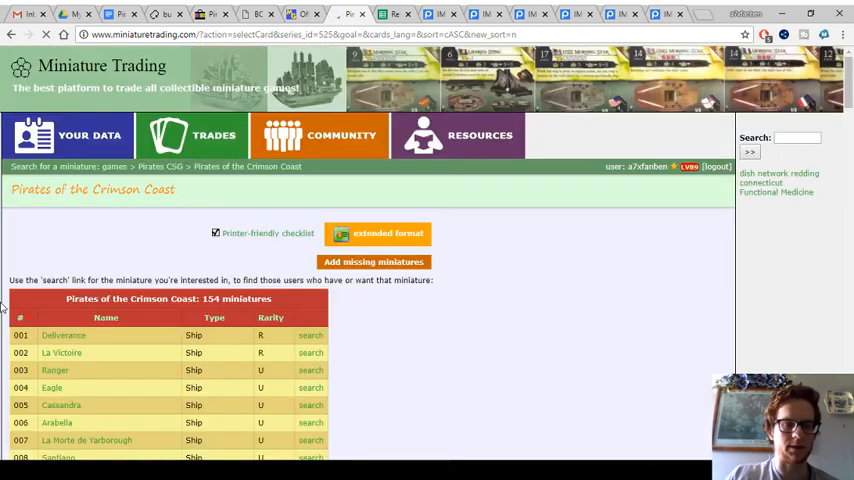
pyautogui.scroll(-3)
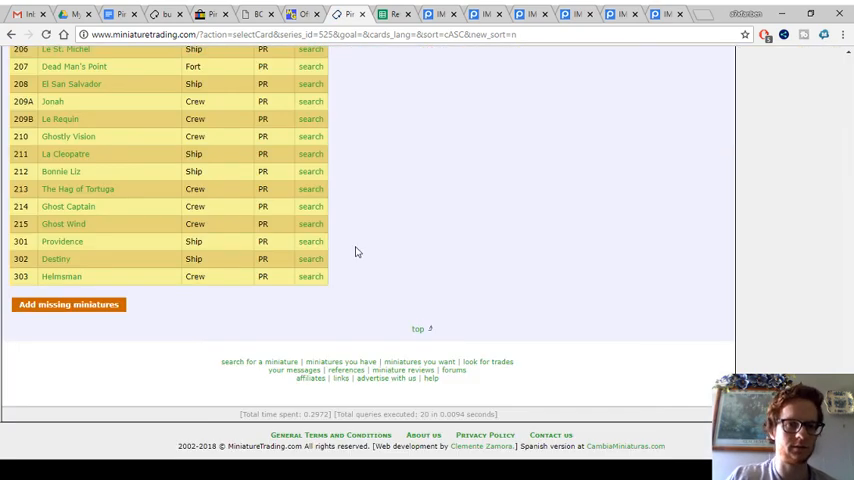
pyautogui.scroll(3)
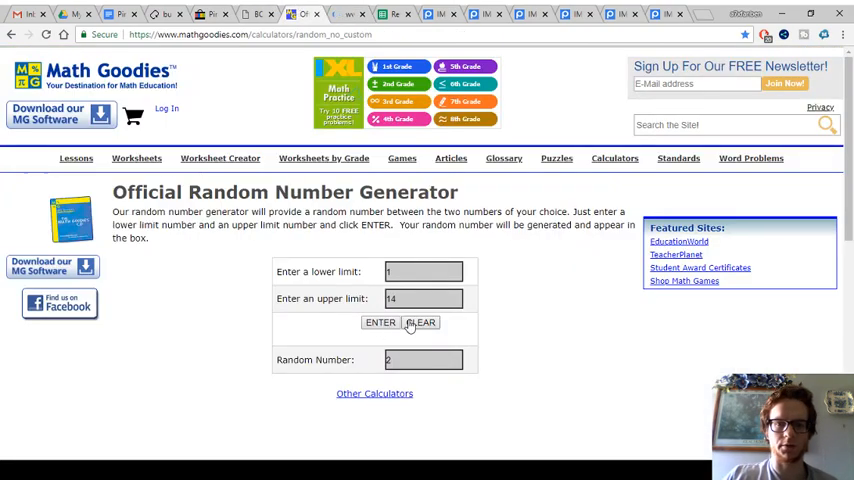
pyautogui.write('303')
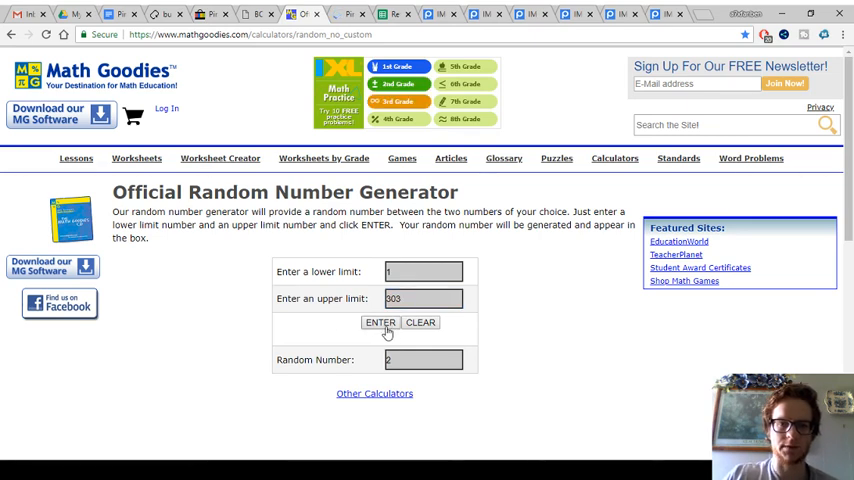
pyautogui.click(380, 322)
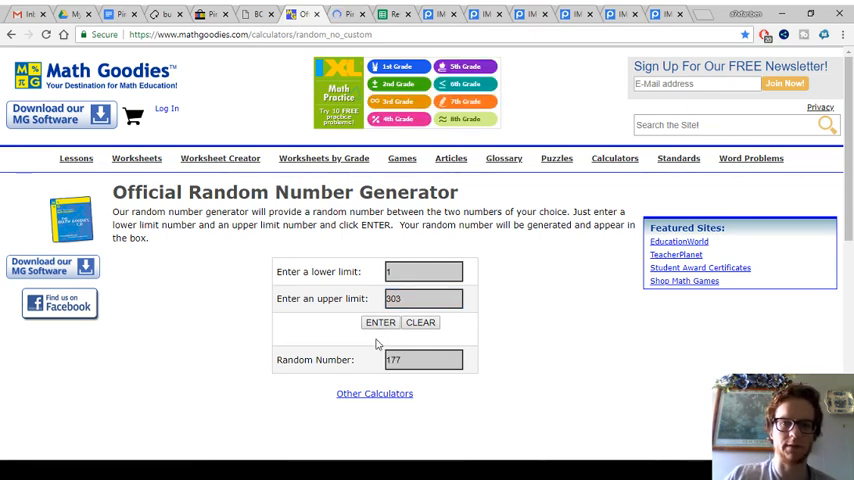
# Scroll the Crimson Coast card list to Le Colibri, card 083, a rare French ship
pyautogui.click(380, 322)
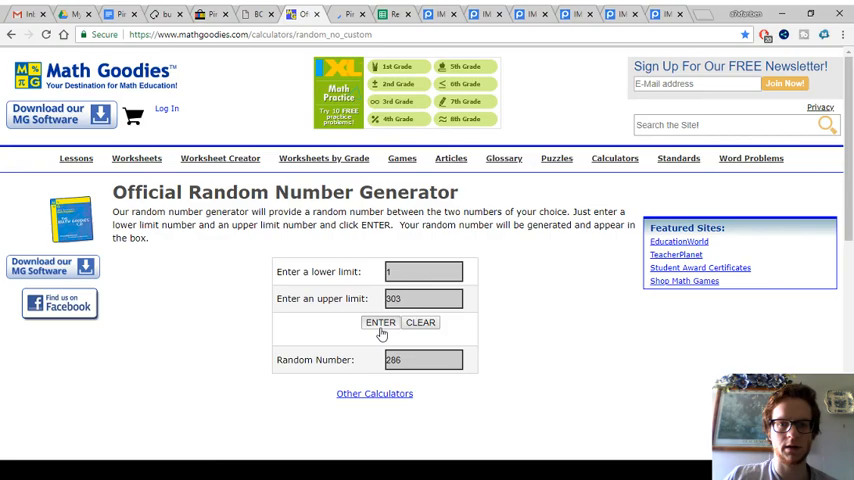
pyautogui.click(380, 322)
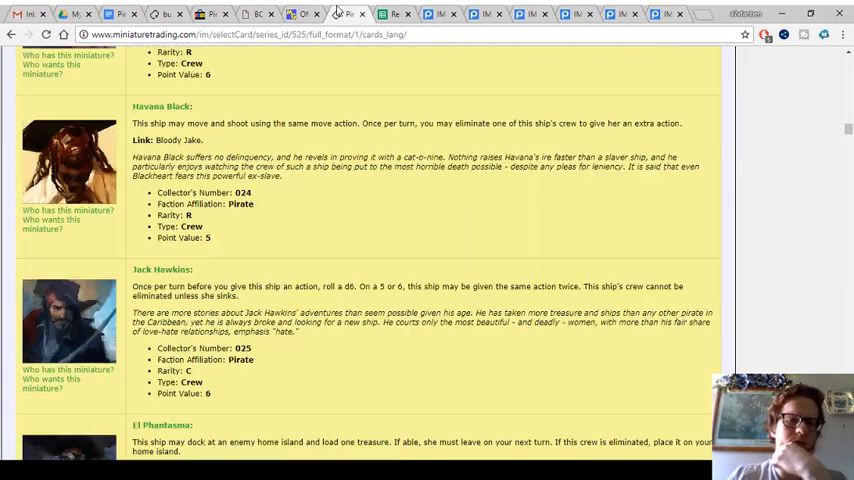
pyautogui.scroll(-3)
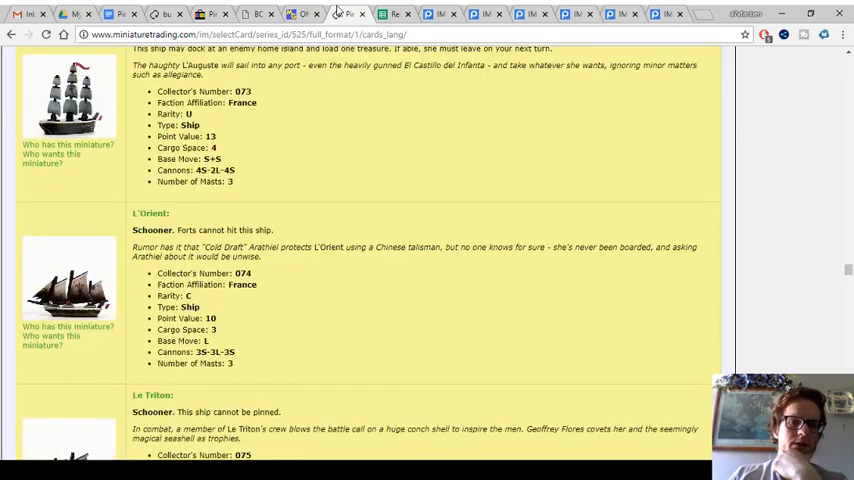
pyautogui.scroll(-3)
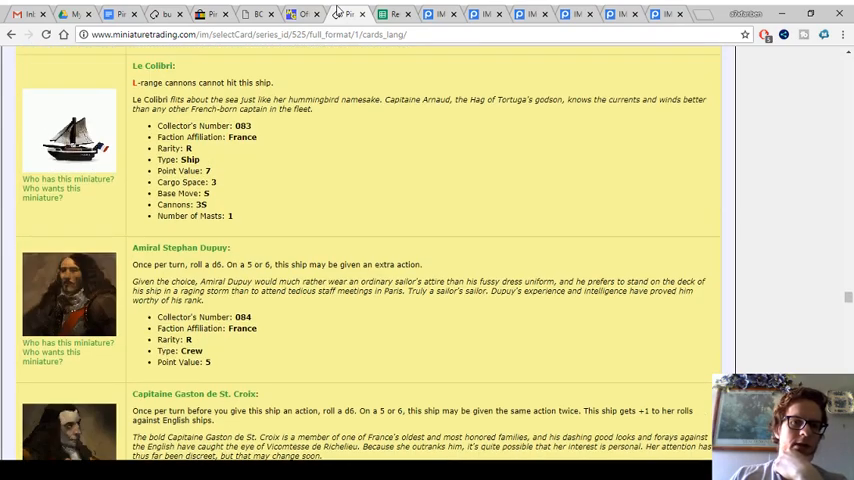
pyautogui.scroll(-3)
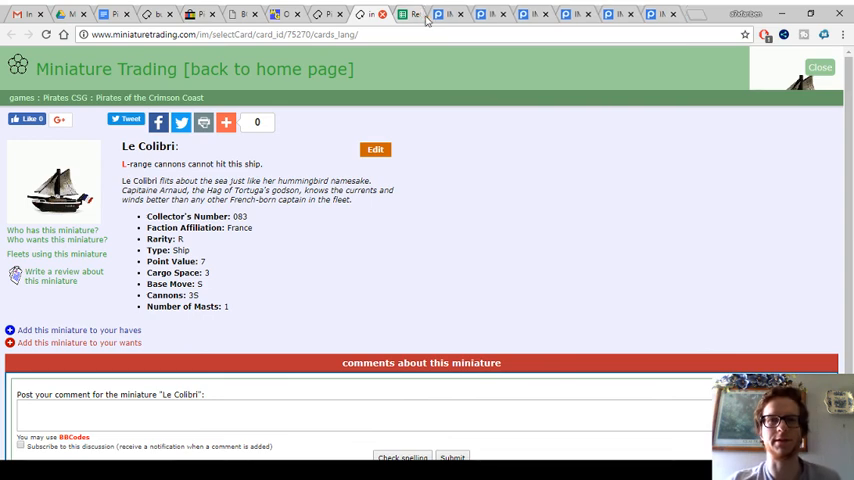
# Scroll the junk-ship photo and move on to the ship, dragon and fort photo
pyautogui.click(405, 14)
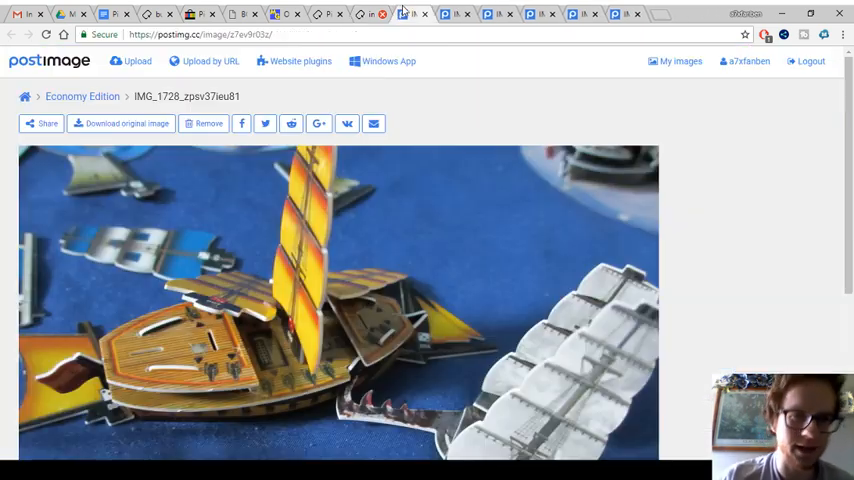
pyautogui.scroll(-3)
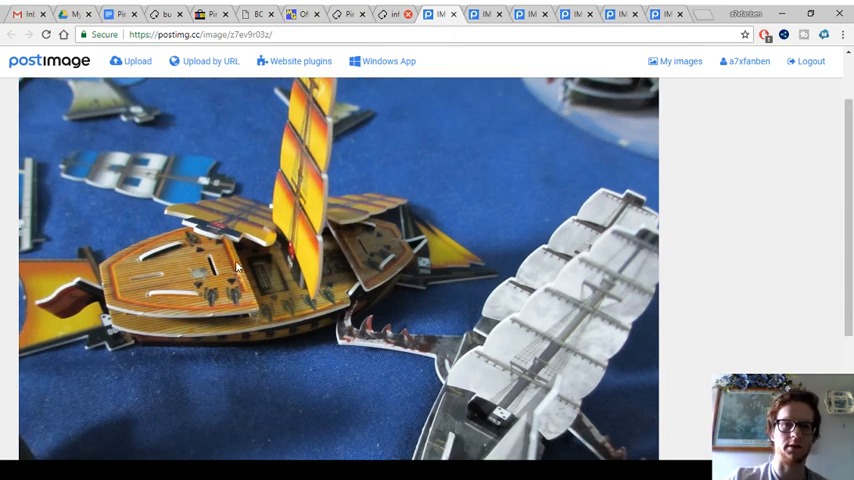
pyautogui.scroll(-3)
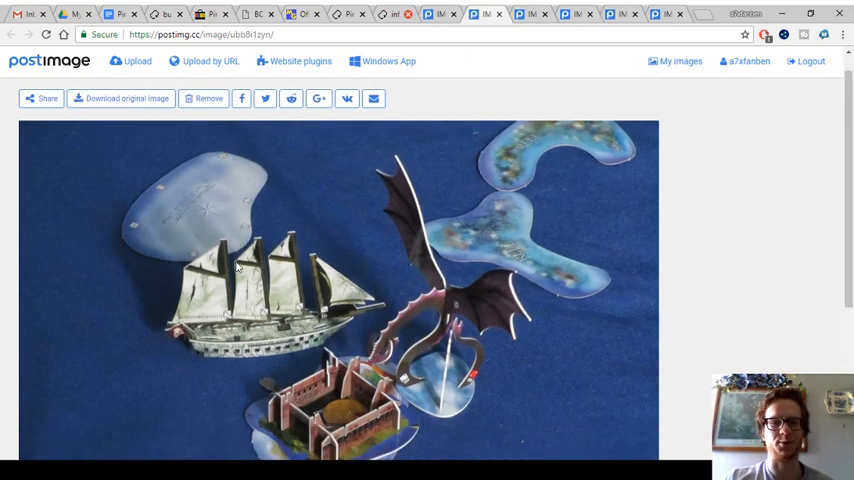
# Scroll the ship-and-dragon photo, then view the full game table photo
pyautogui.scroll(-3)
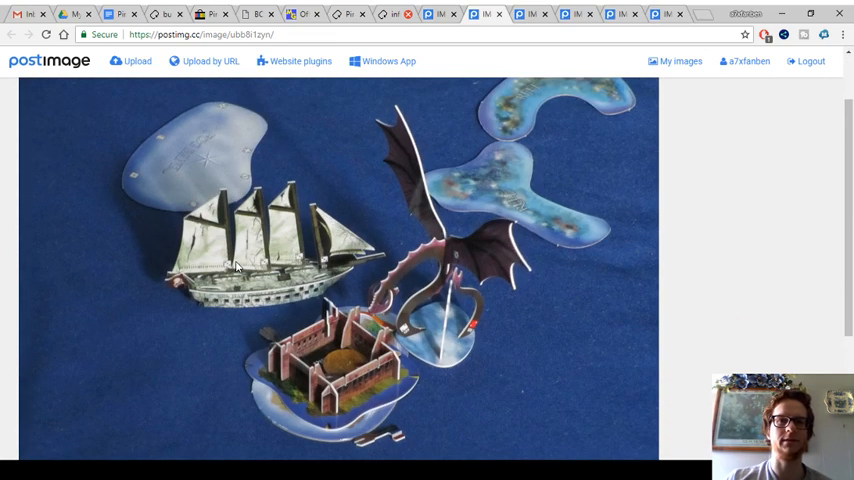
pyautogui.scroll(-3)
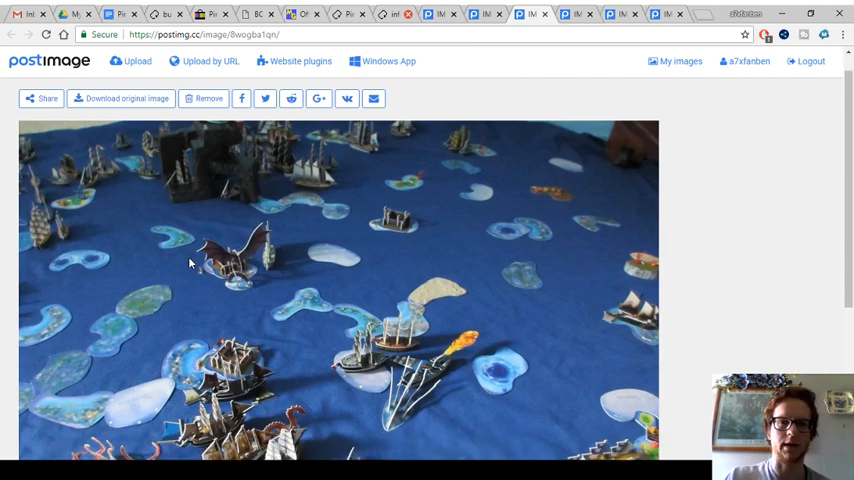
# Scroll the game table photo, then open IMG_1744 of the sea-monster tentacles
pyautogui.scroll(-3)
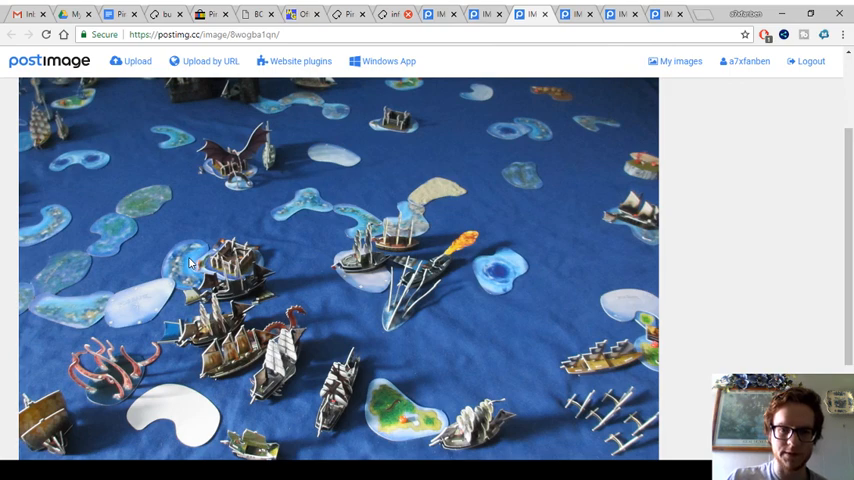
pyautogui.scroll(-3)
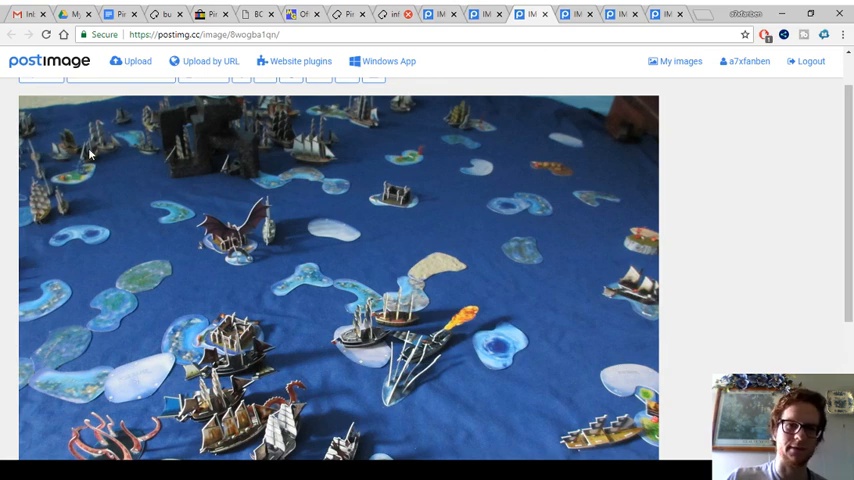
pyautogui.moveTo(291, 239)
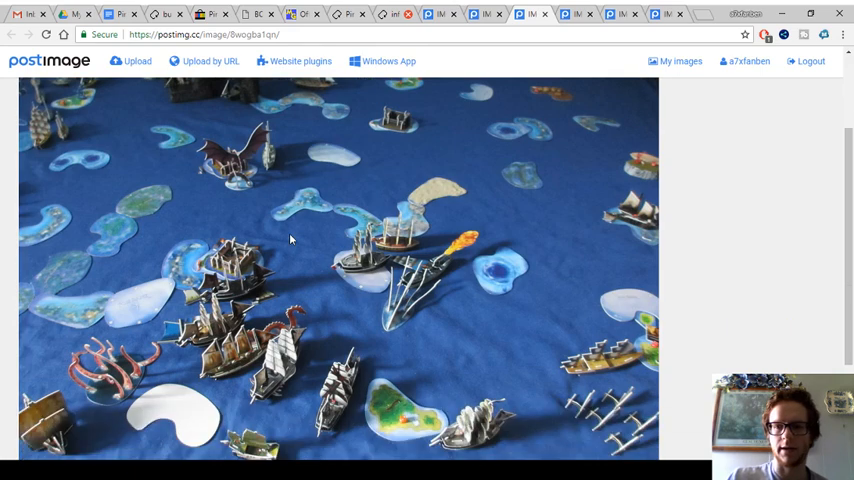
pyautogui.scroll(-3)
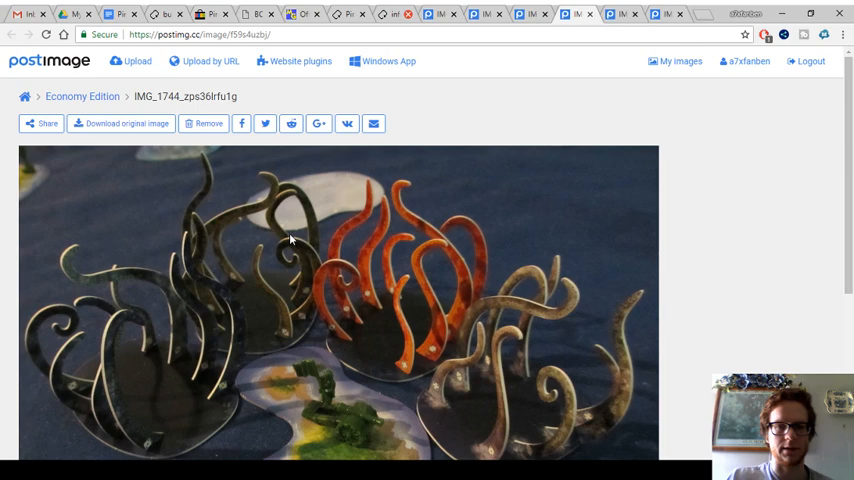
pyautogui.scroll(-3)
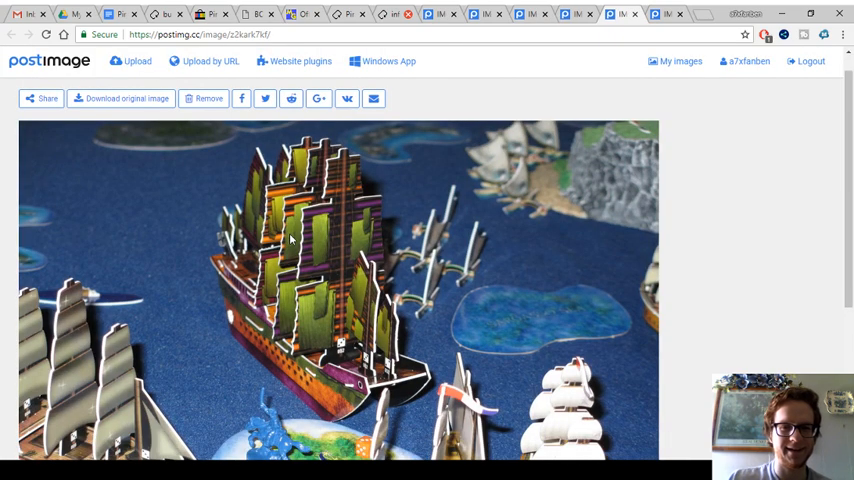
# Scroll down the fleet photo to its blue island figure and white-sailed ships
pyautogui.scroll(-3)
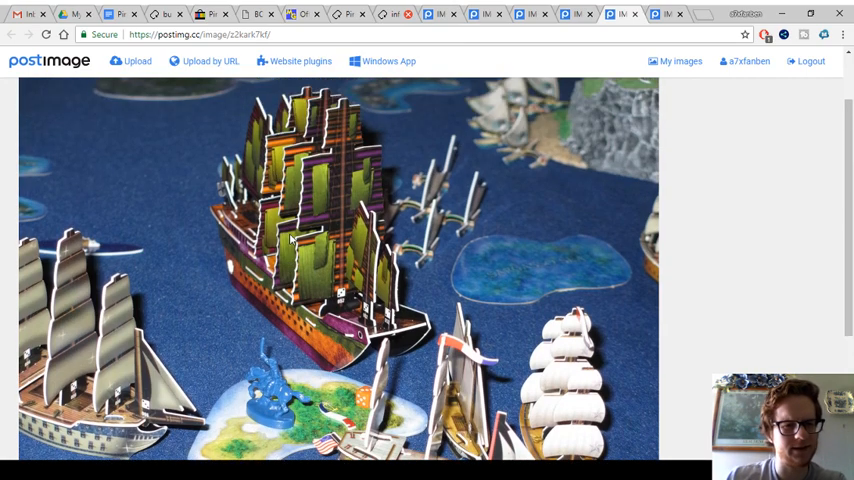
pyautogui.scroll(-3)
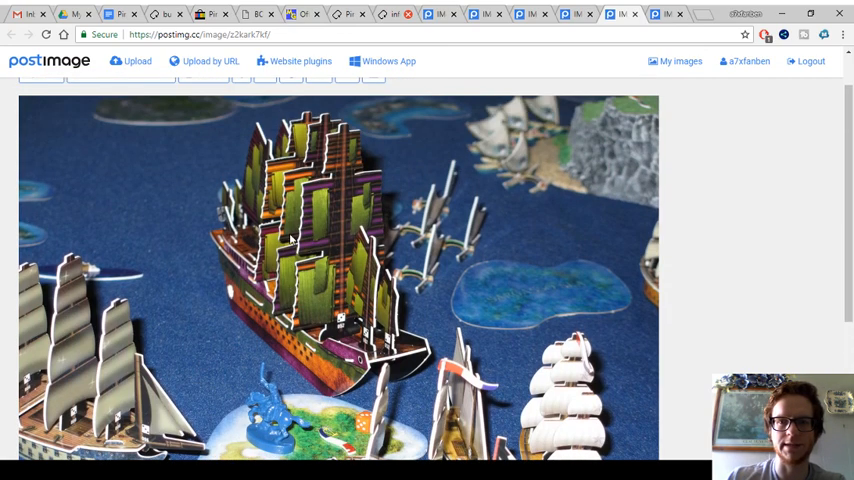
pyautogui.scroll(-3)
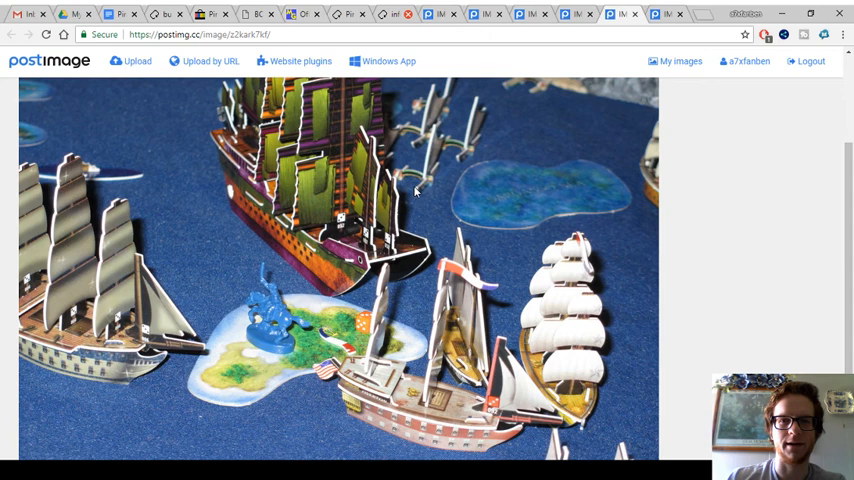
pyautogui.scroll(-3)
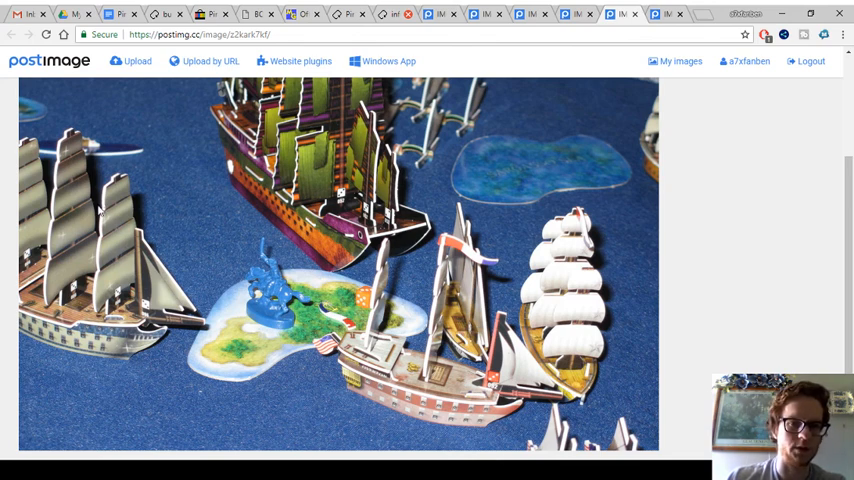
pyautogui.moveTo(113, 292)
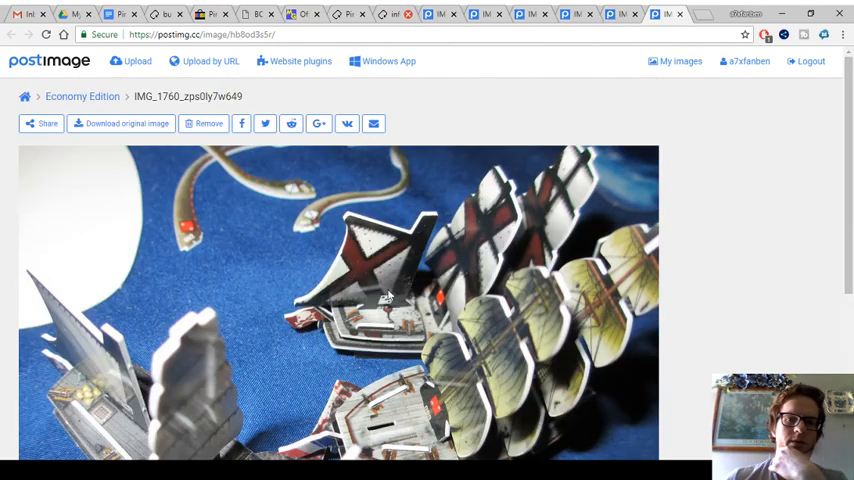
pyautogui.scroll(-3)
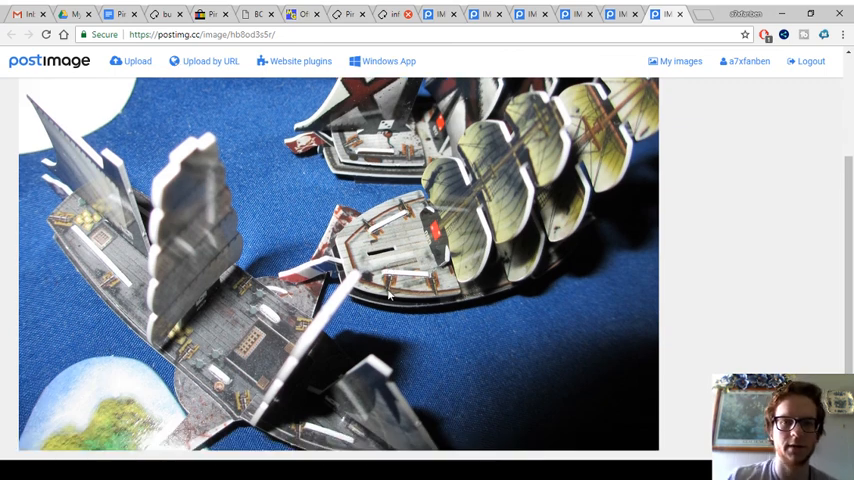
pyautogui.scroll(-3)
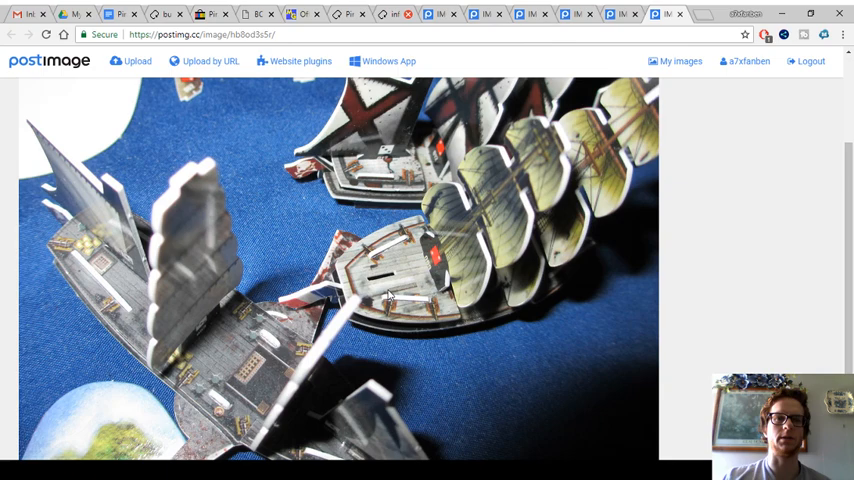